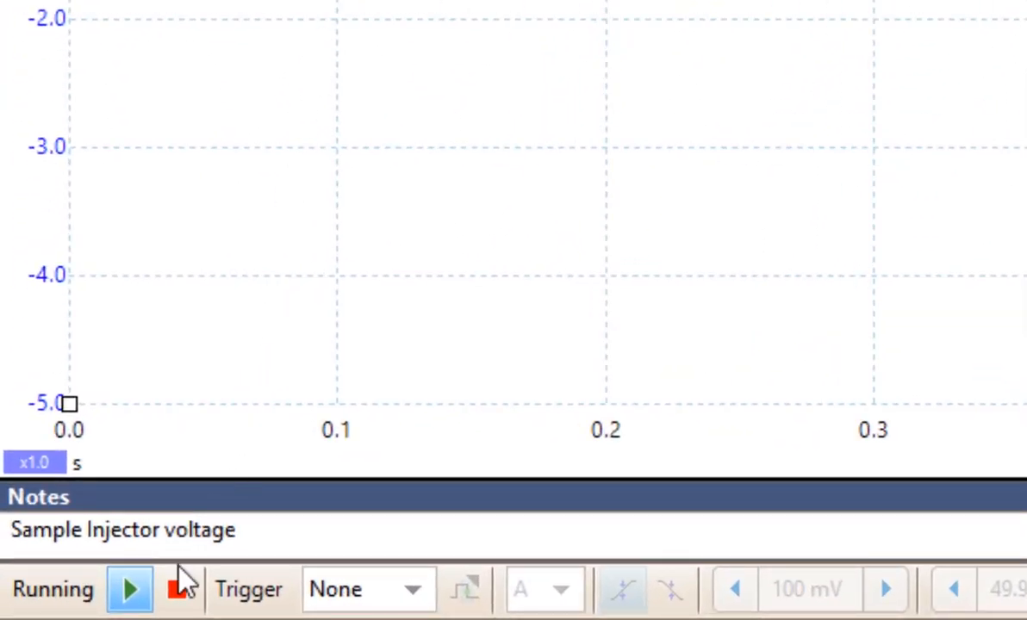
# - Stop the running injector voltage capture
pyautogui.click(173, 589)
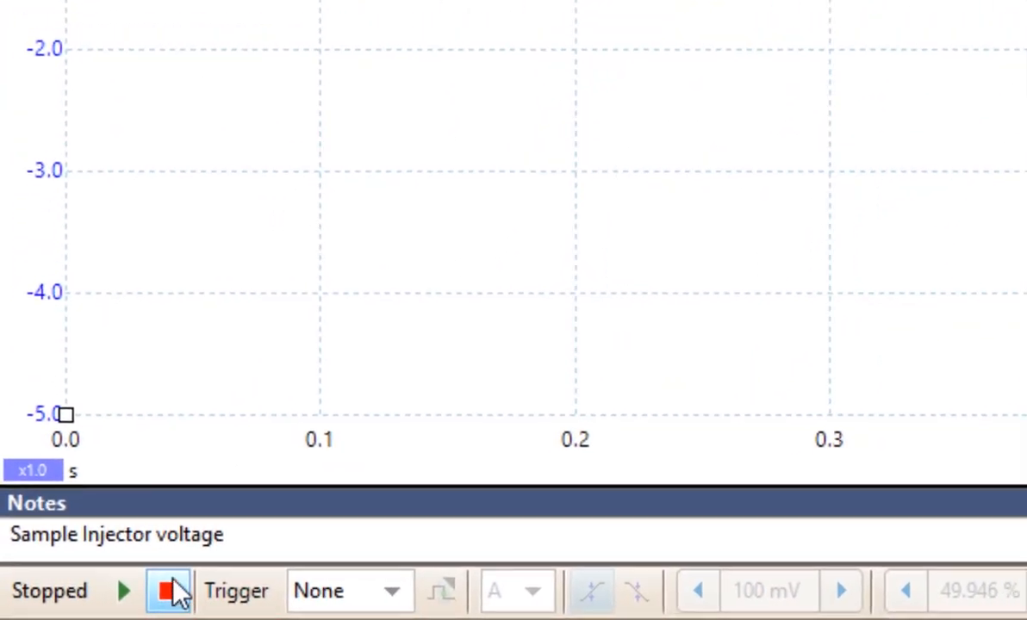
pyautogui.click(169, 591)
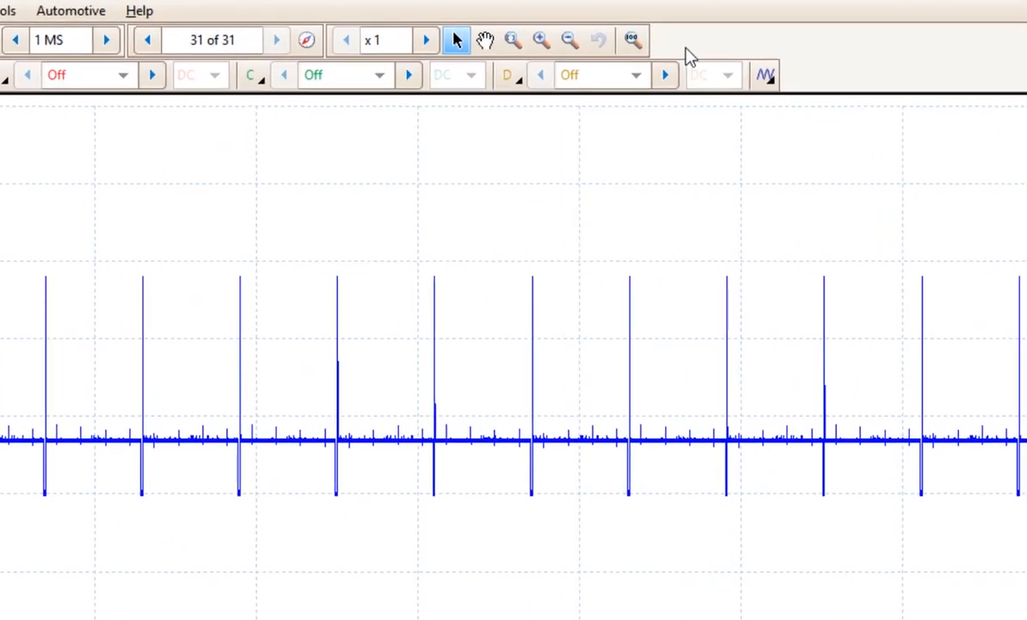
pyautogui.moveTo(538, 76)
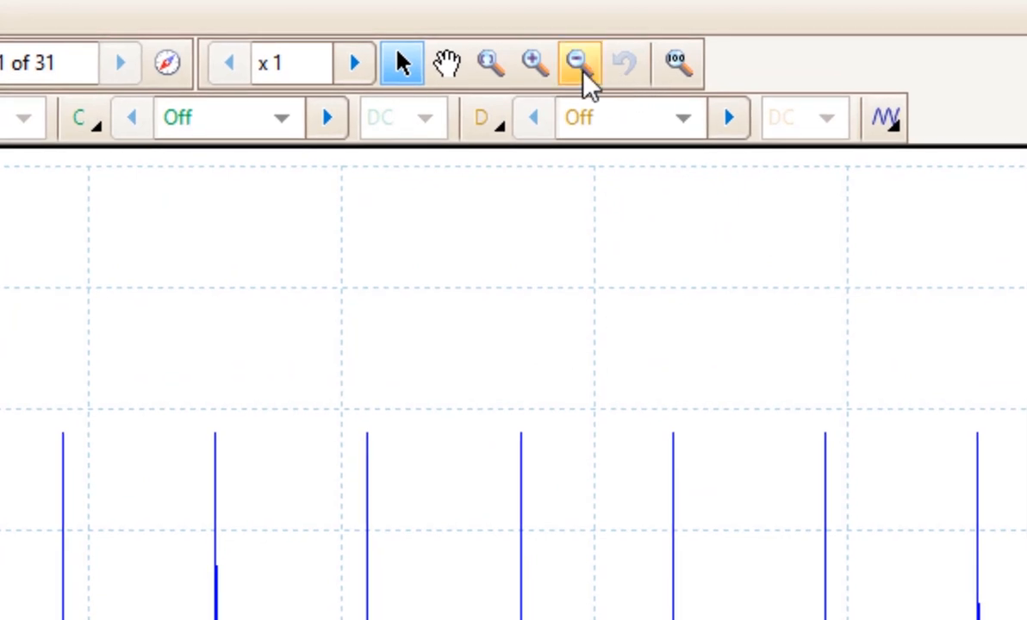
pyautogui.moveTo(534, 62)
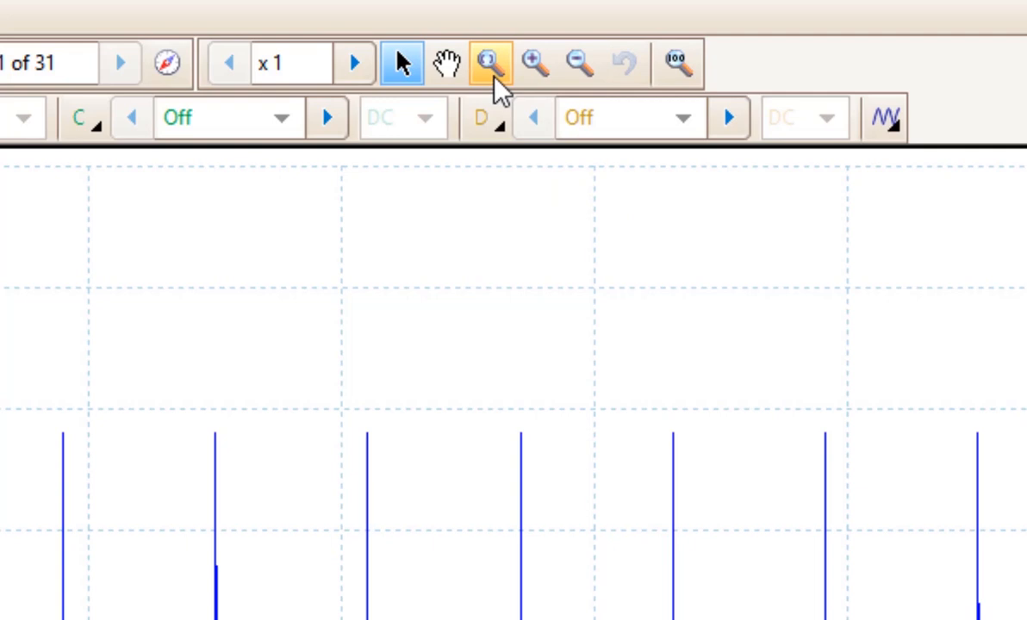
pyautogui.moveTo(491, 62)
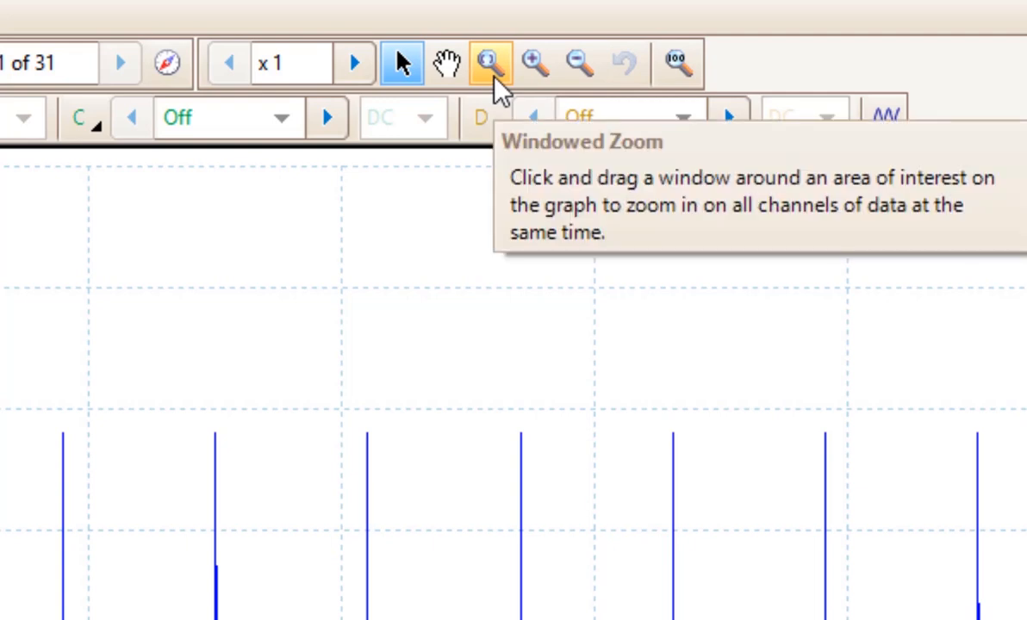
pyautogui.moveTo(679, 62)
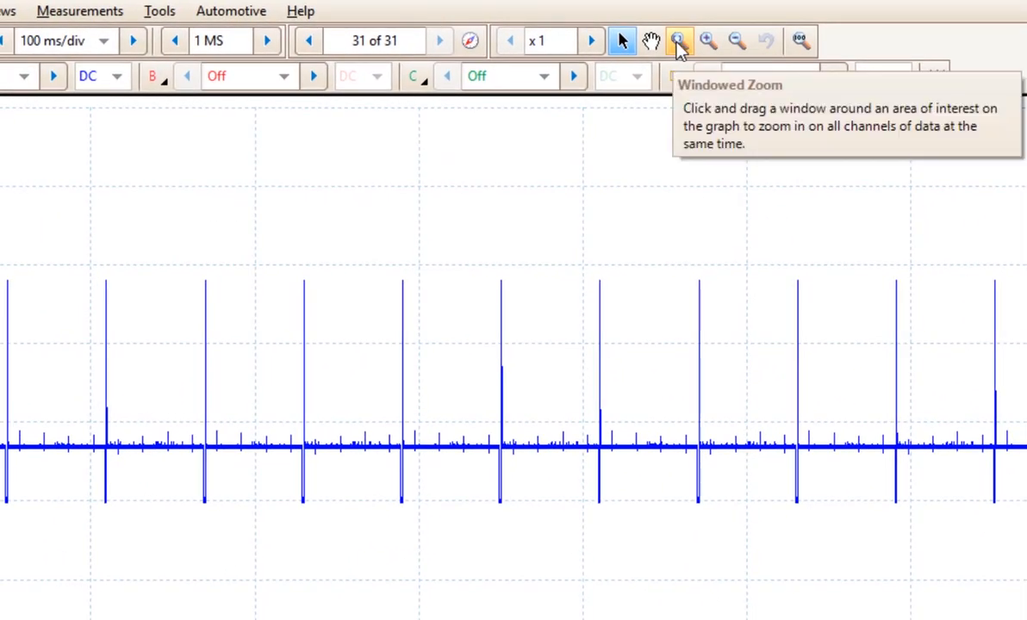
# - Use windowed zoom to enlarge a two-pulse stretch of the injector trace
pyautogui.click(679, 41)
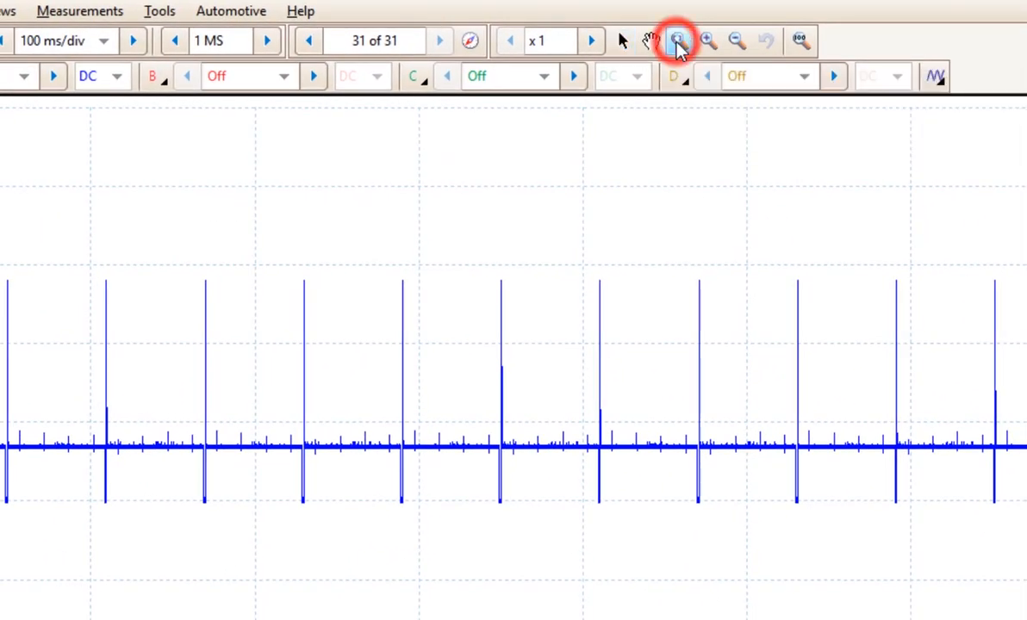
pyautogui.click(679, 41)
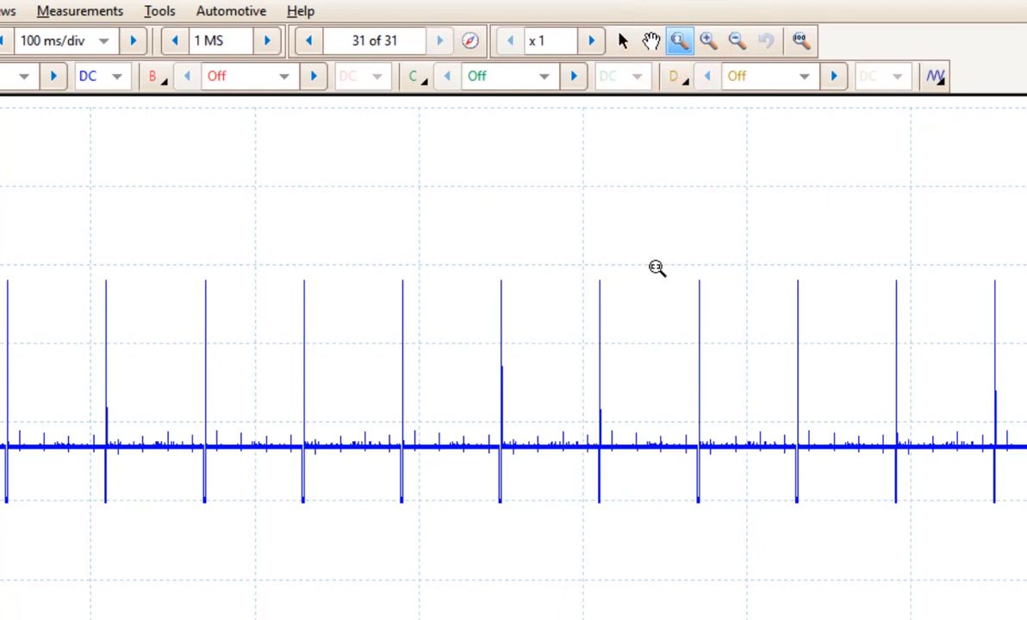
pyautogui.moveTo(572, 269)
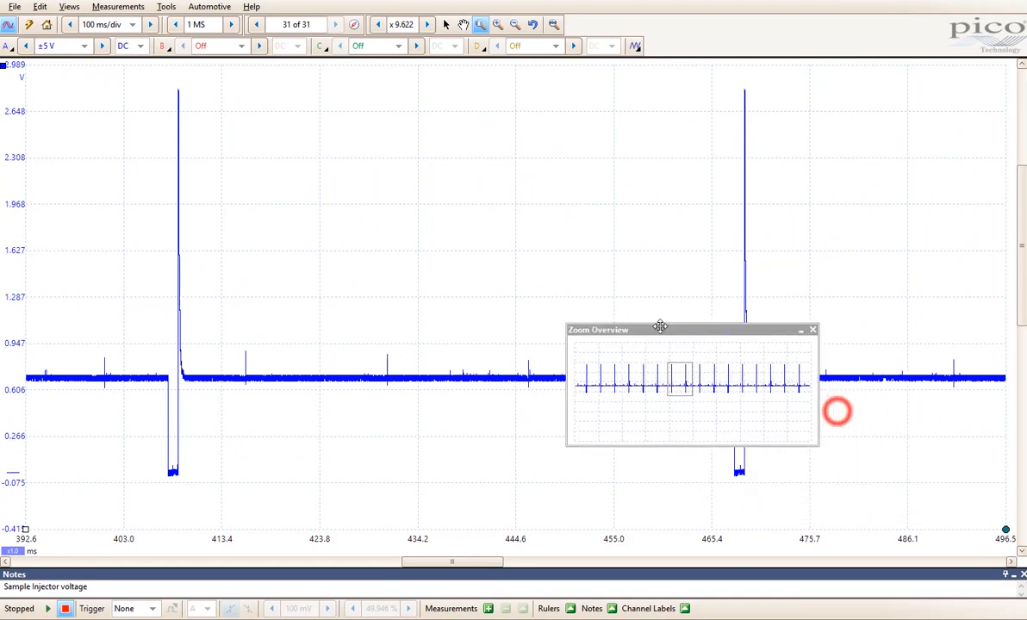
# - Move the Zoom Overview aside and shift its zoom box onto a single pulse near 469 ms
pyautogui.moveTo(658, 329); pyautogui.dragTo(457, 188)
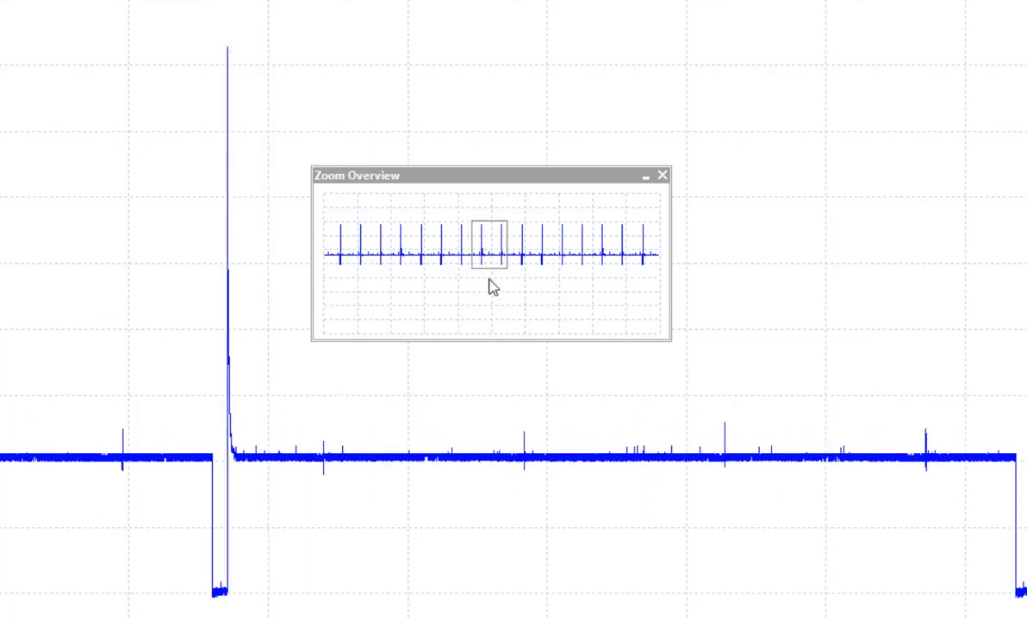
pyautogui.click(493, 259)
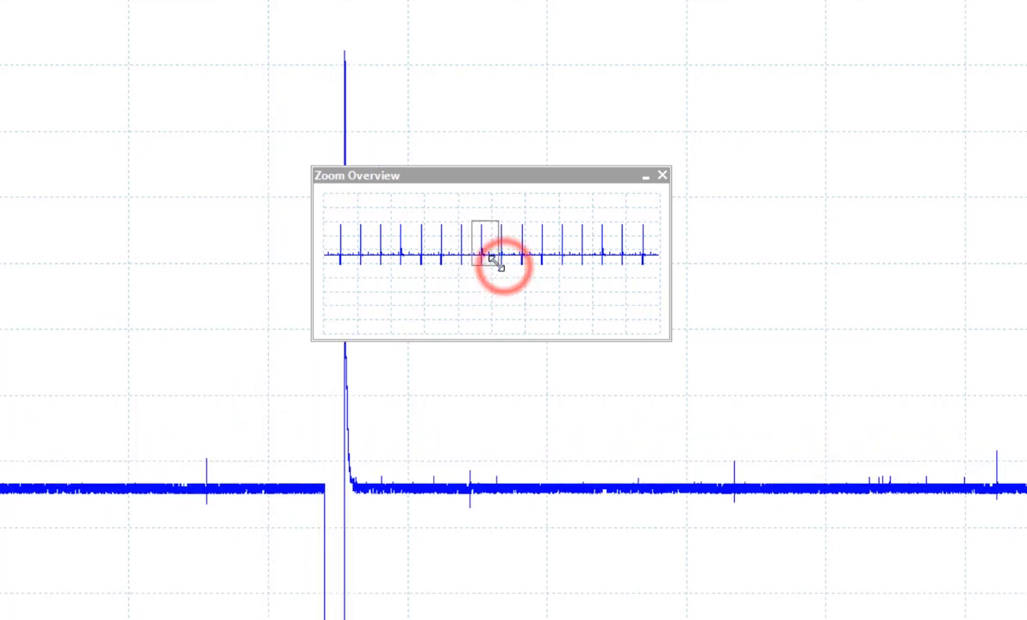
pyautogui.moveTo(482, 176); pyautogui.dragTo(472, 62)
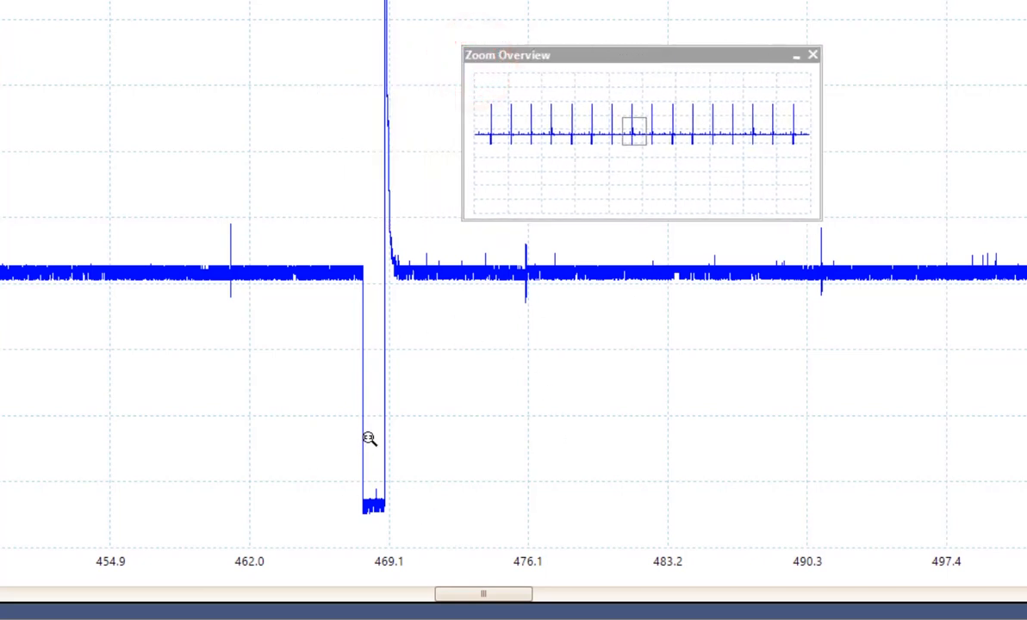
pyautogui.moveTo(641, 179)
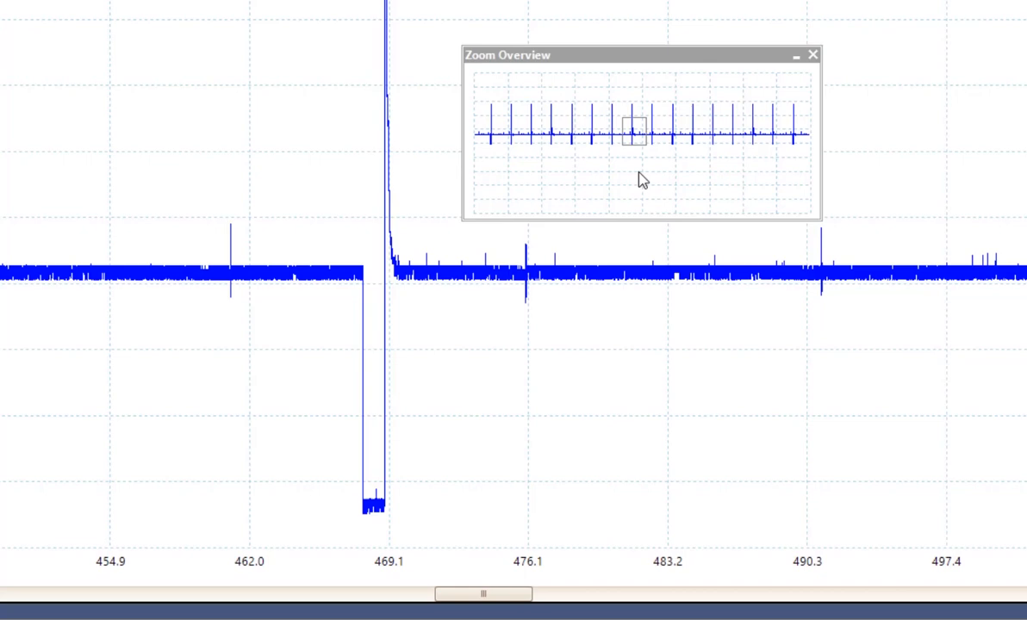
pyautogui.moveTo(629, 107)
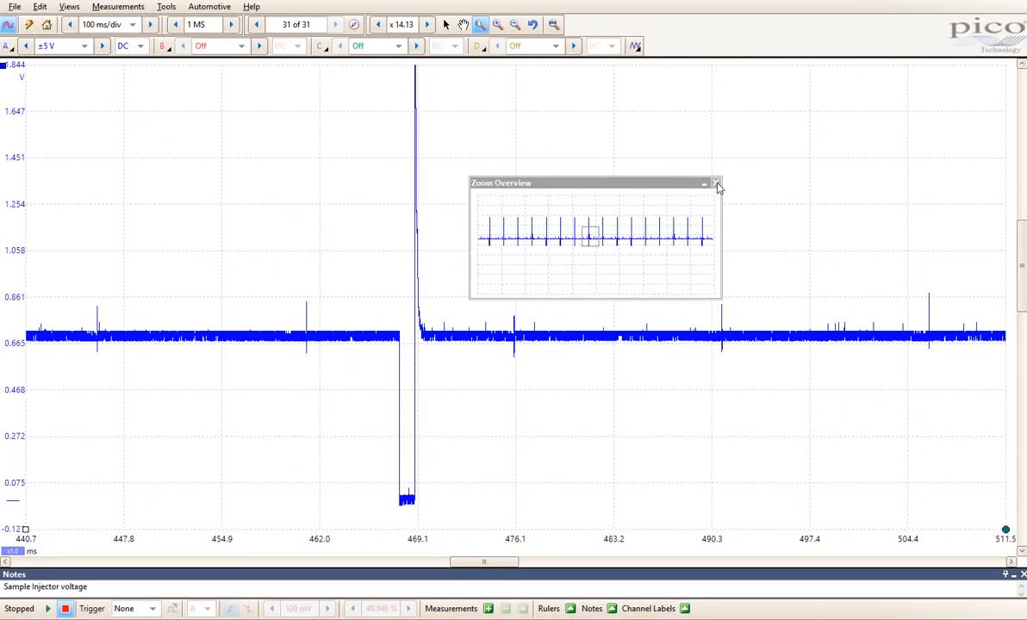
# - Zoom out, window around one pulse, then return to the full view of all pulses
pyautogui.click(717, 182)
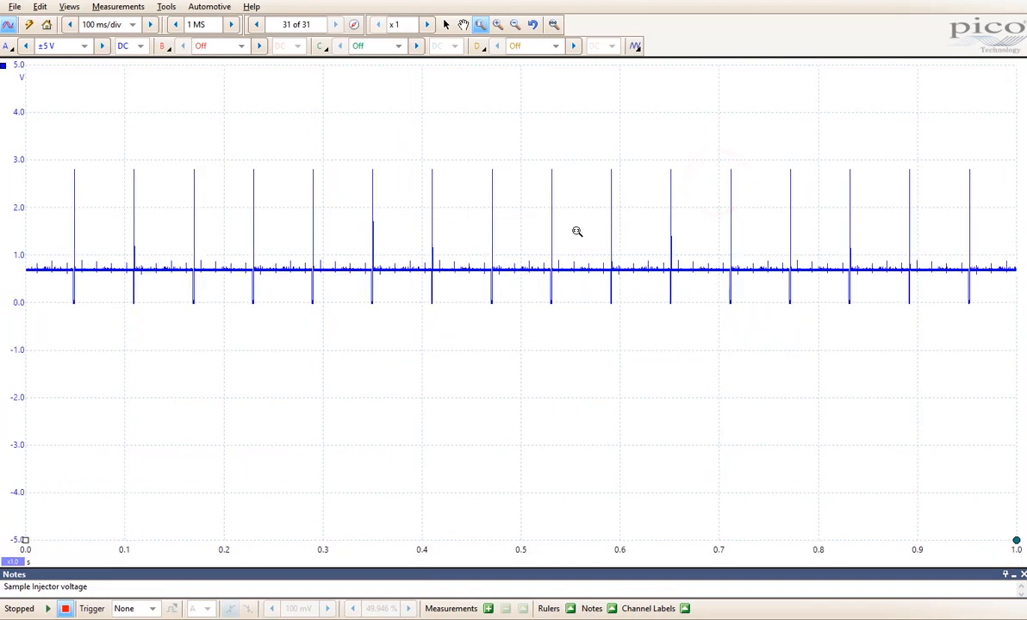
pyautogui.moveTo(465, 155); pyautogui.dragTo(518, 306)
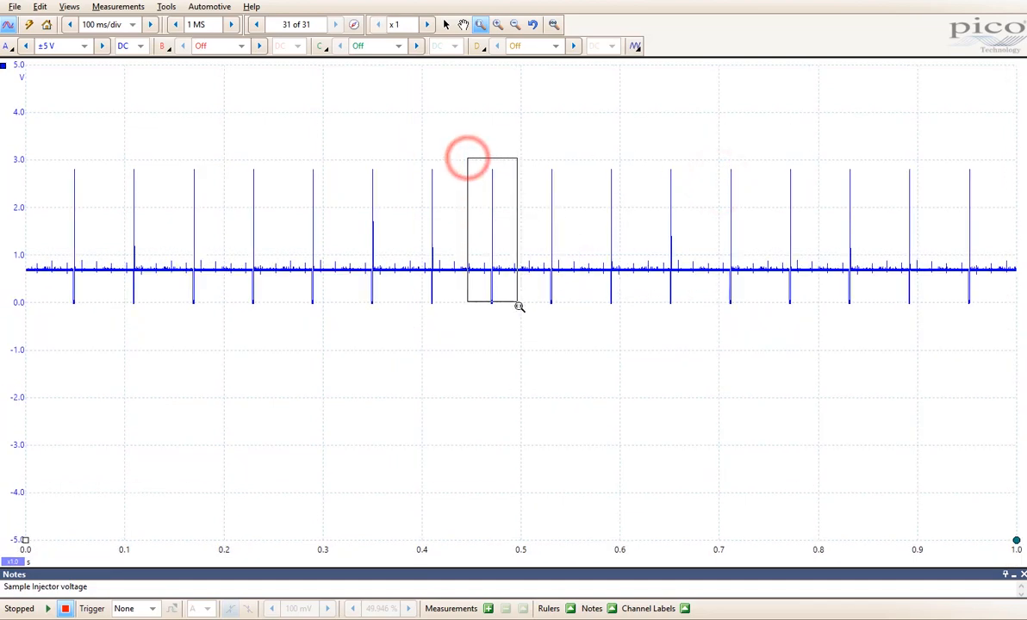
pyautogui.moveTo(469, 158); pyautogui.dragTo(492, 309)
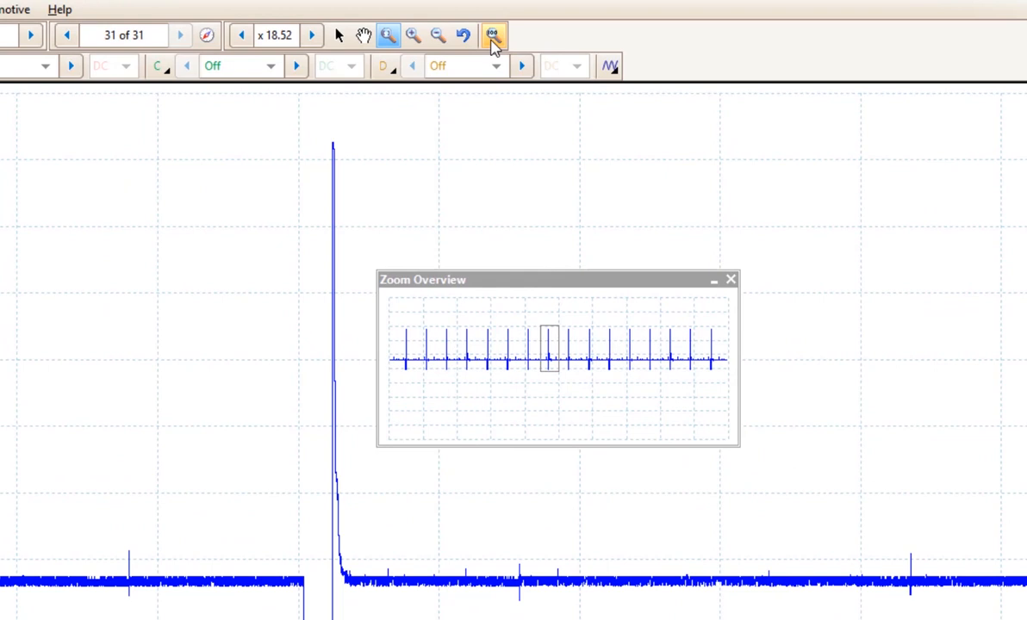
pyautogui.moveTo(492, 36)
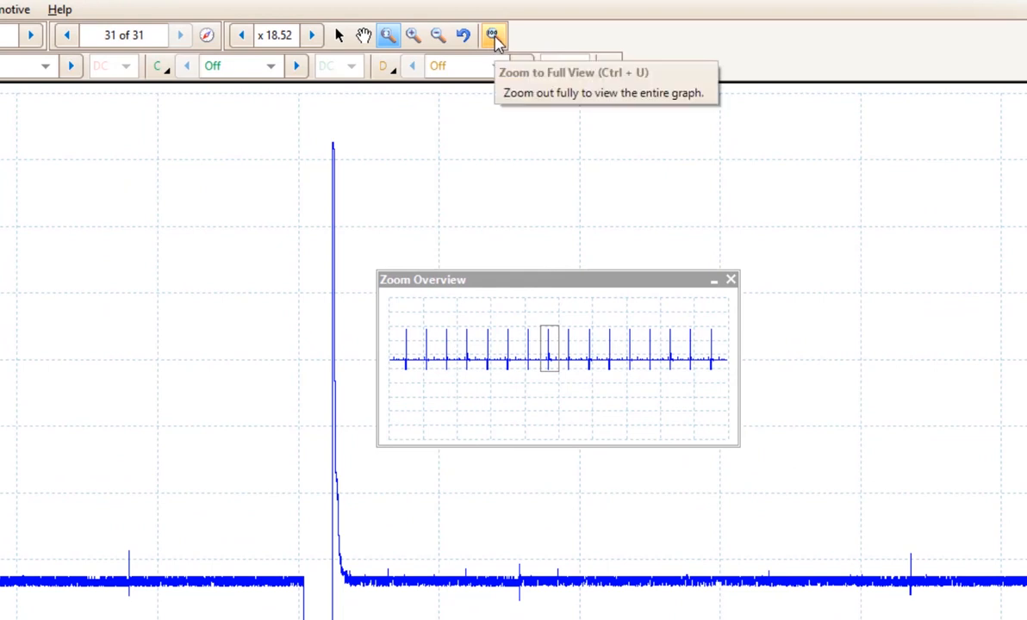
pyautogui.click(493, 34)
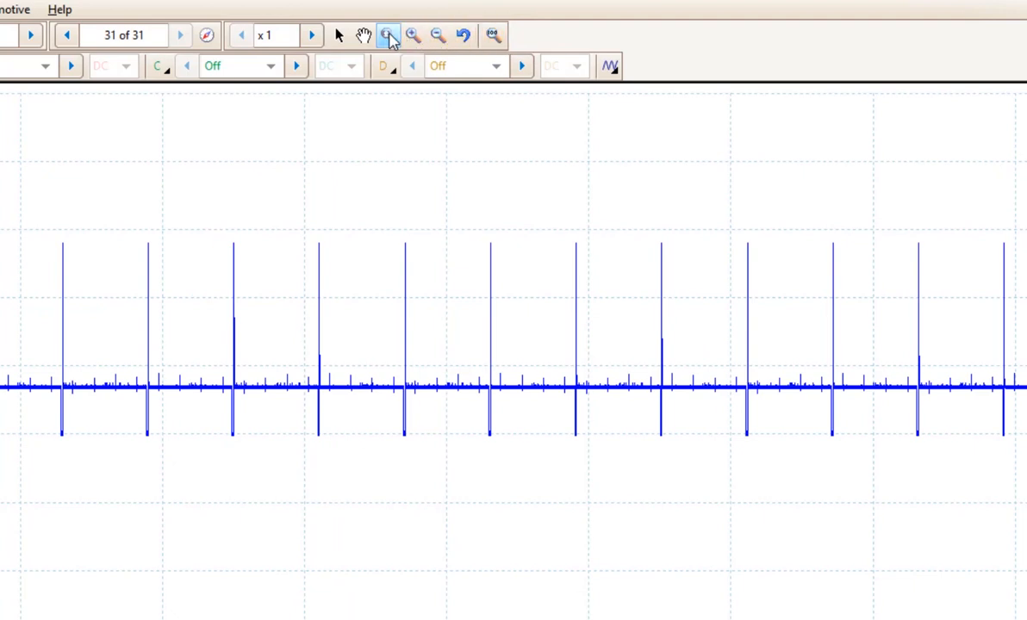
# - Window-zoom about 15x onto one pulse and restore the collapsed Zoom Overview panel
pyautogui.moveTo(363, 231); pyautogui.dragTo(475, 464)
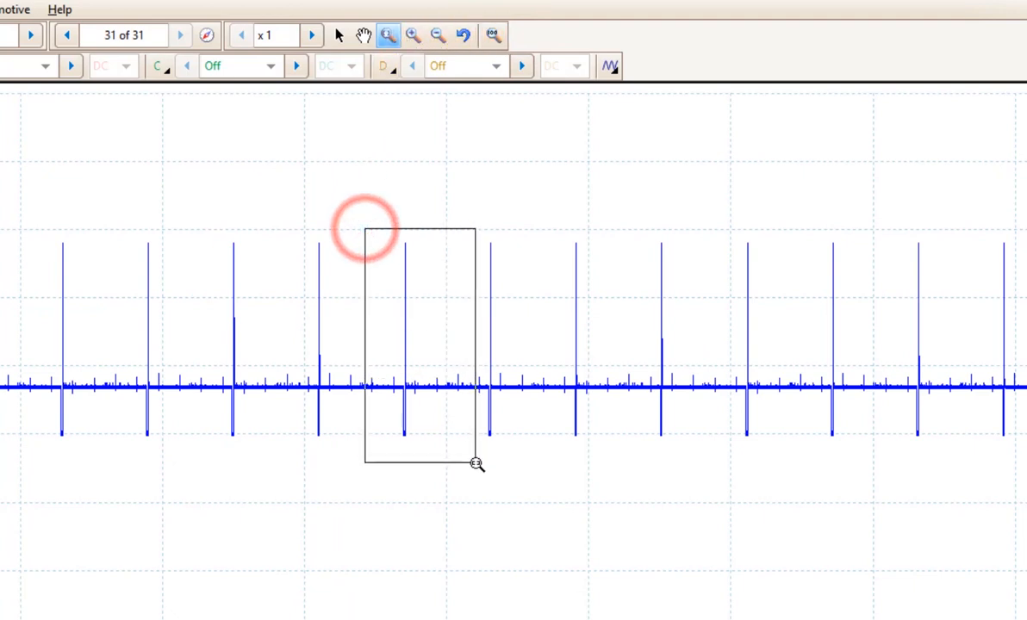
pyautogui.moveTo(366, 228); pyautogui.dragTo(475, 465)
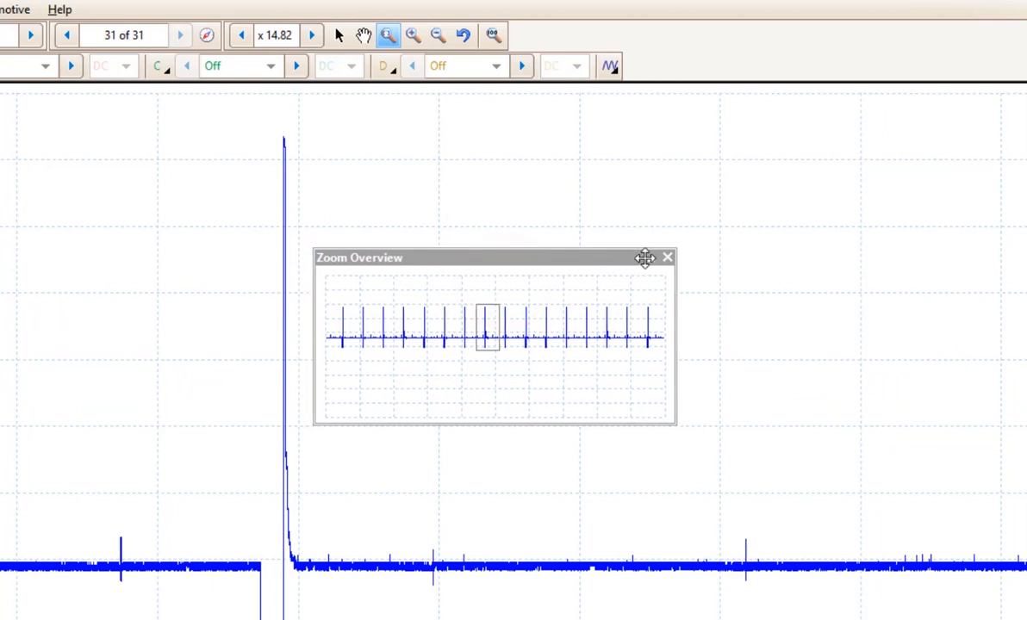
pyautogui.moveTo(653, 266)
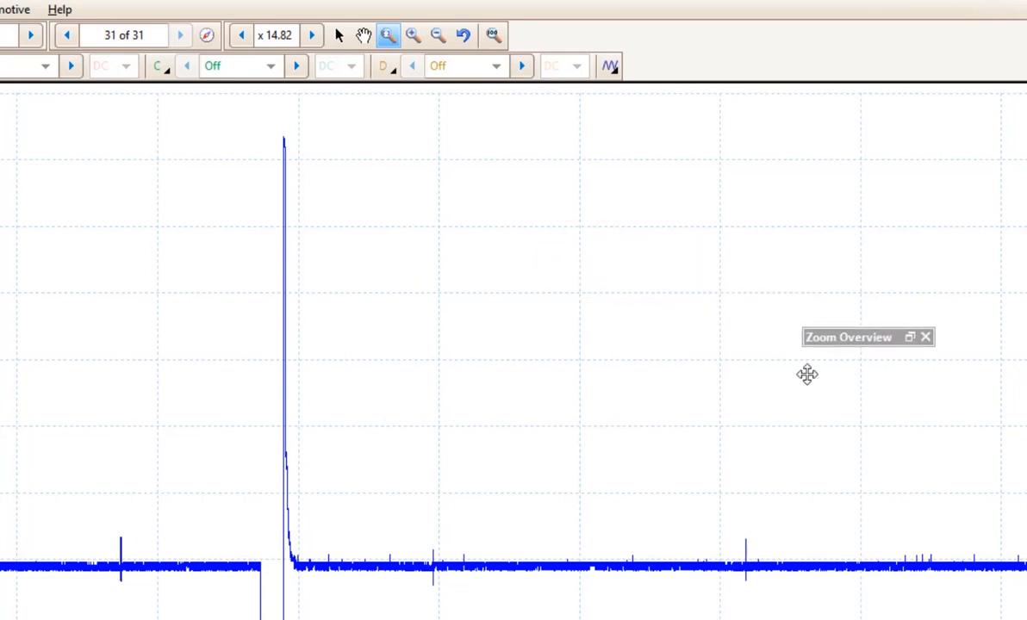
pyautogui.moveTo(848, 336); pyautogui.dragTo(696, 431)
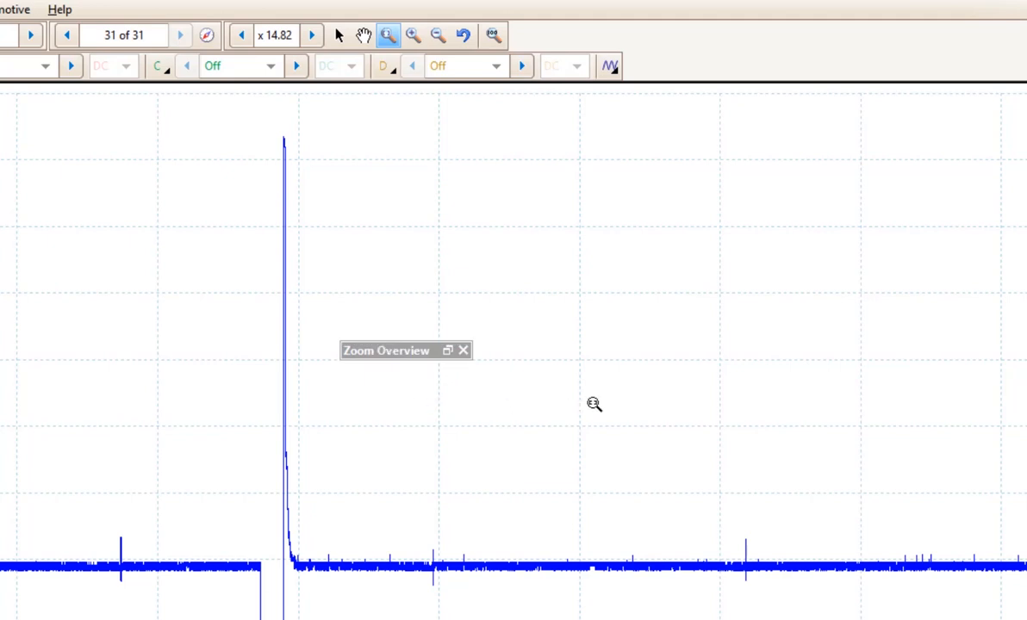
pyautogui.click(448, 352)
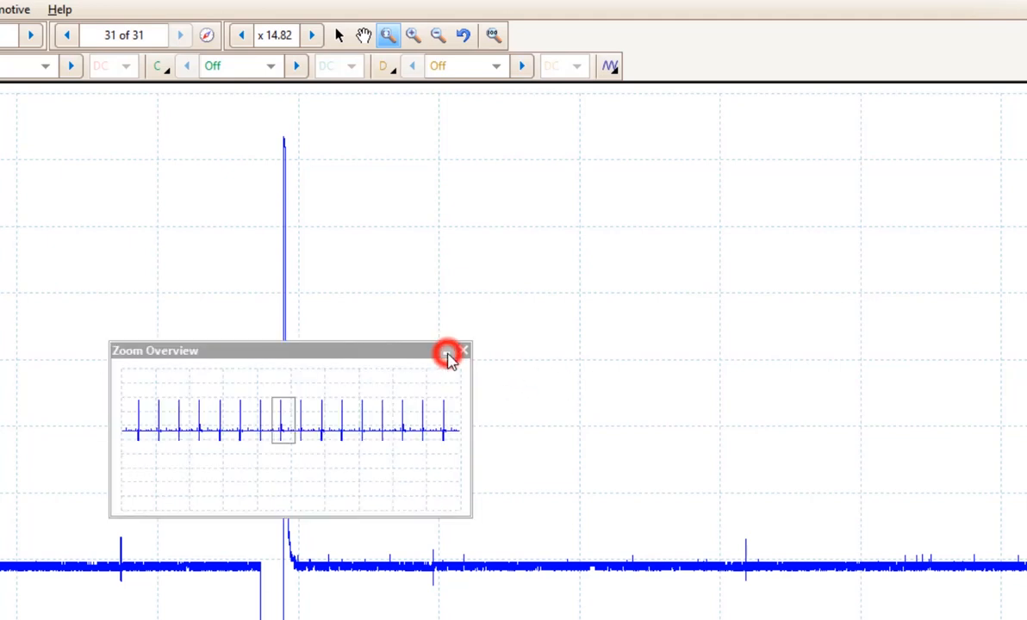